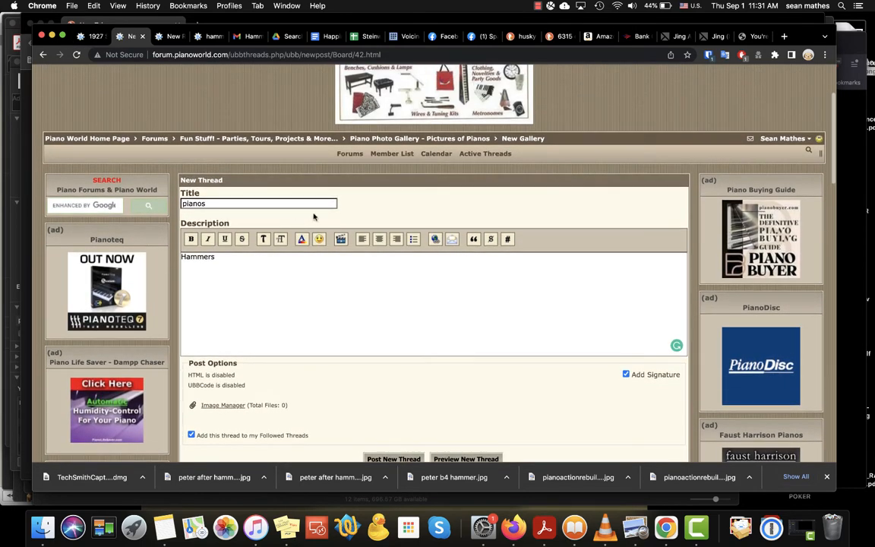
mouse_move(400, 140)
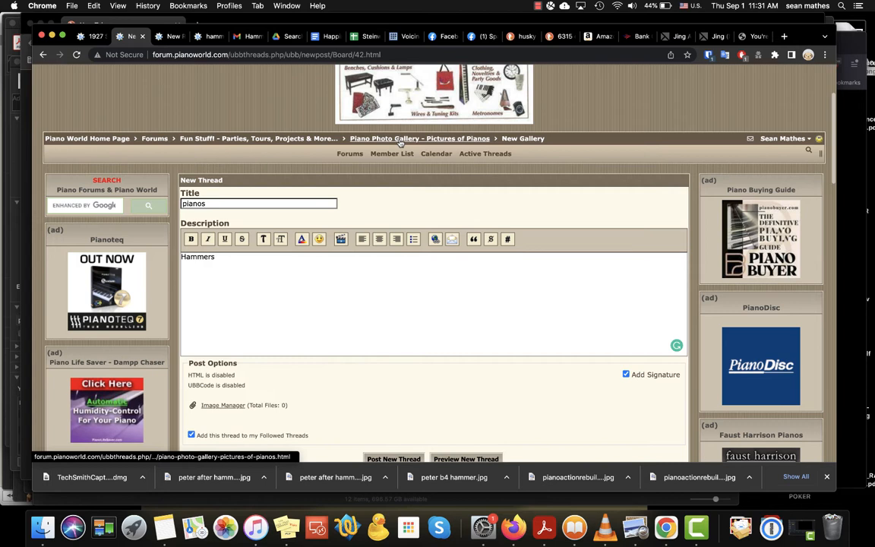
mouse_move(182, 219)
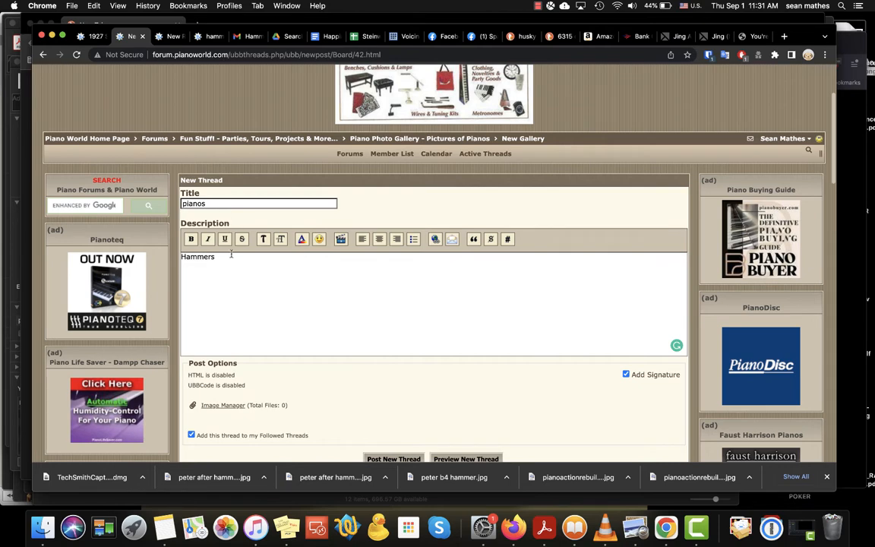
- Bring up the Image Manager attachment dialog for the new 'Hammers' photo thread
left_click(222, 405)
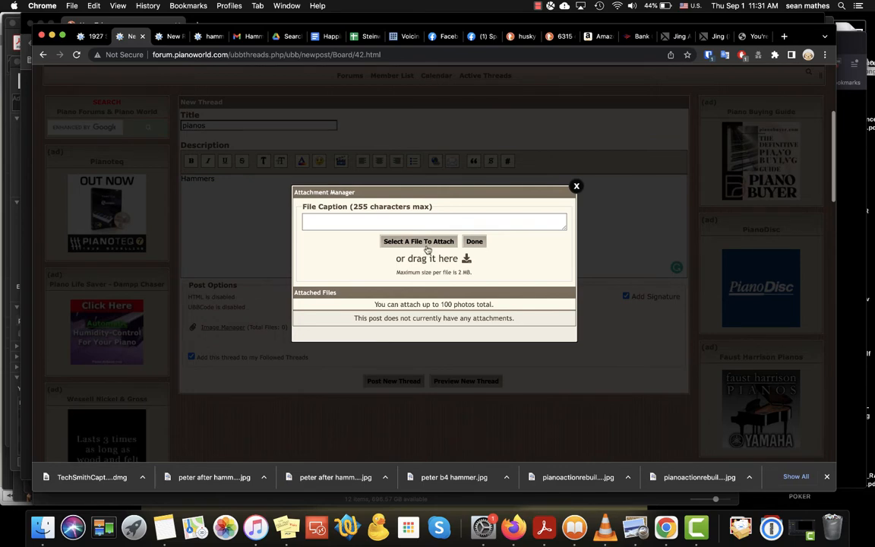
- Abandon the file attachment and leave the Attachment Manager without adding a photo
left_click(420, 240)
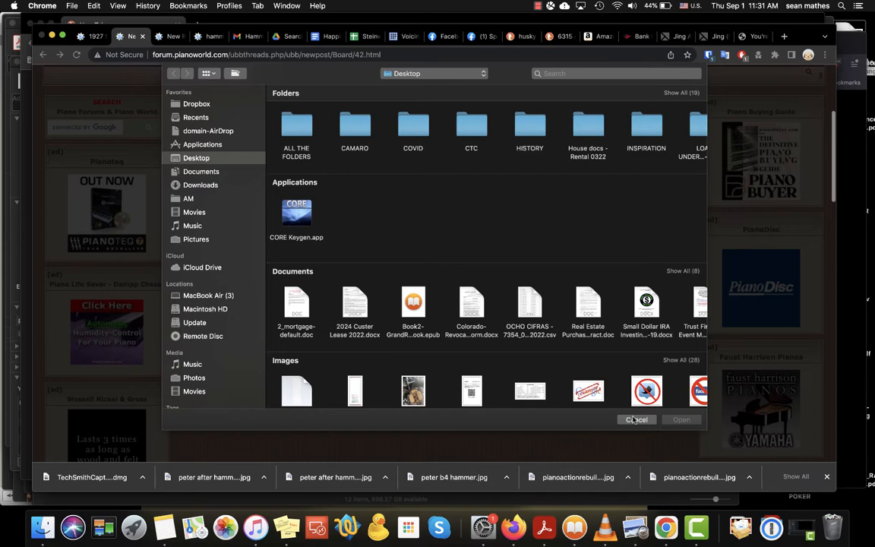
left_click(635, 419)
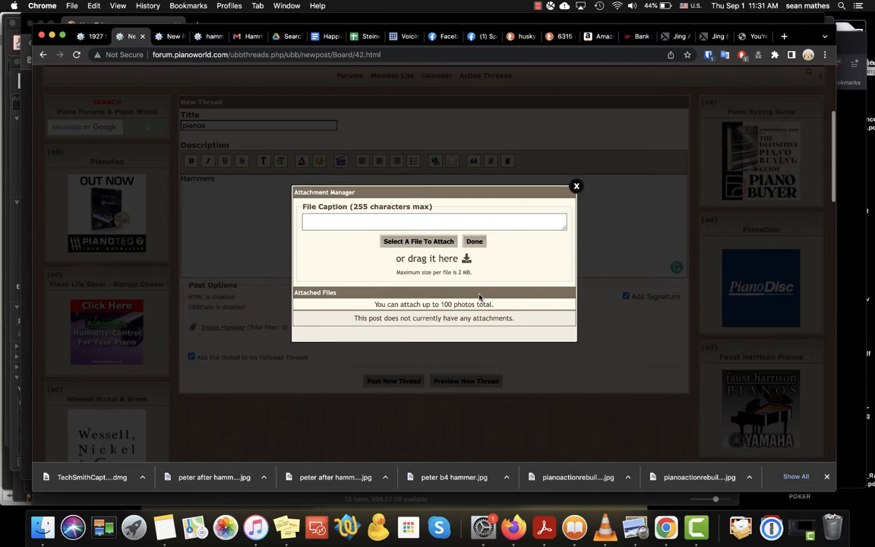
left_click(576, 185)
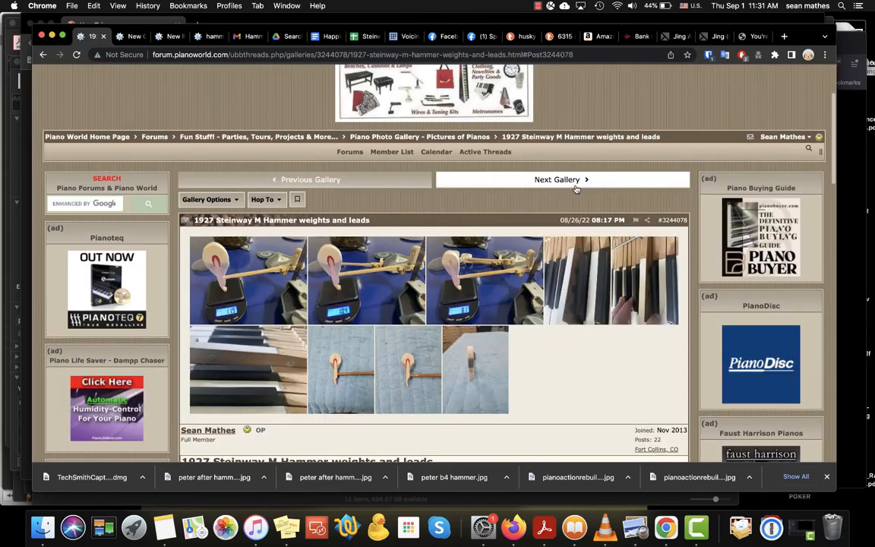
mouse_move(377, 236)
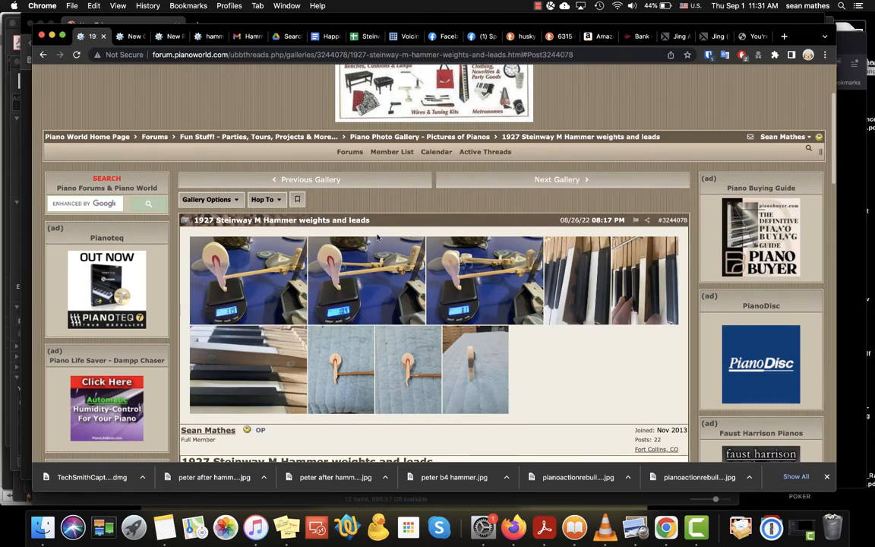
- Enlarge the 'peter b4 hammer opt.jpg' gallery photo in the lightbox viewer
scroll("down", 3)
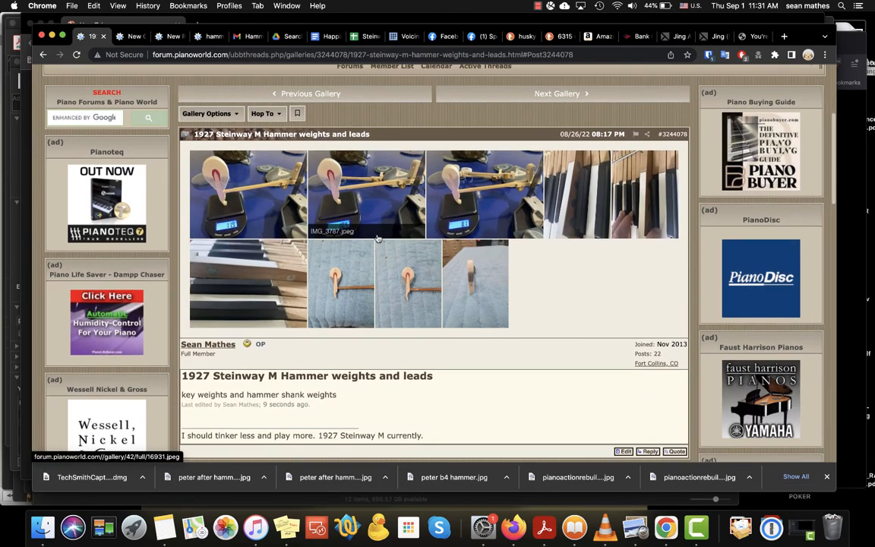
mouse_move(342, 281)
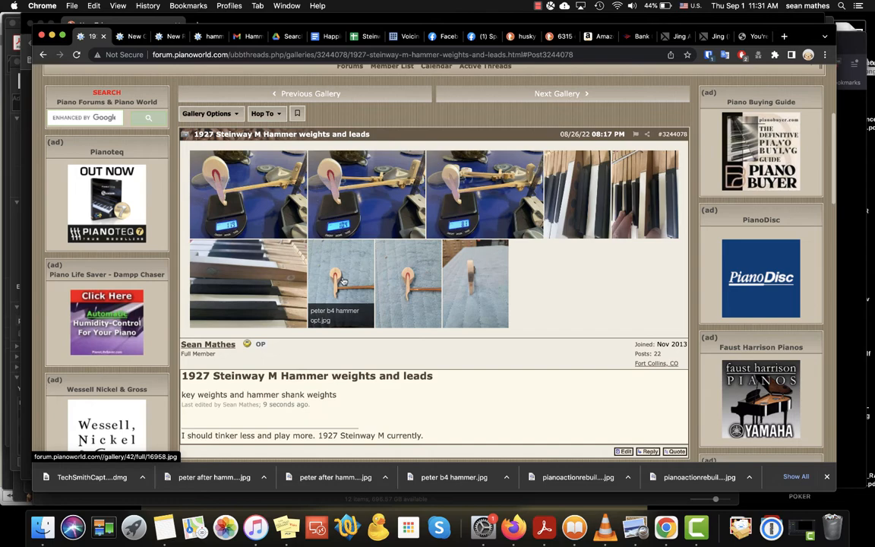
mouse_move(343, 272)
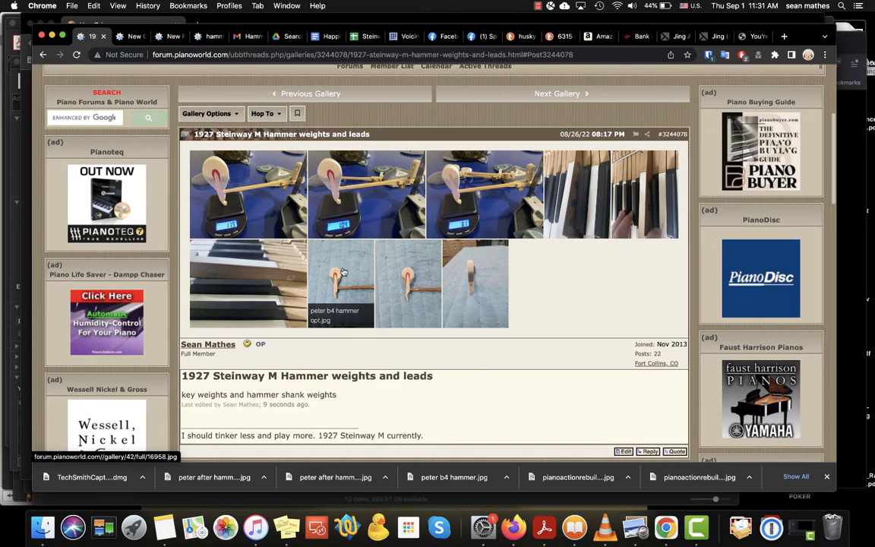
left_click(340, 275)
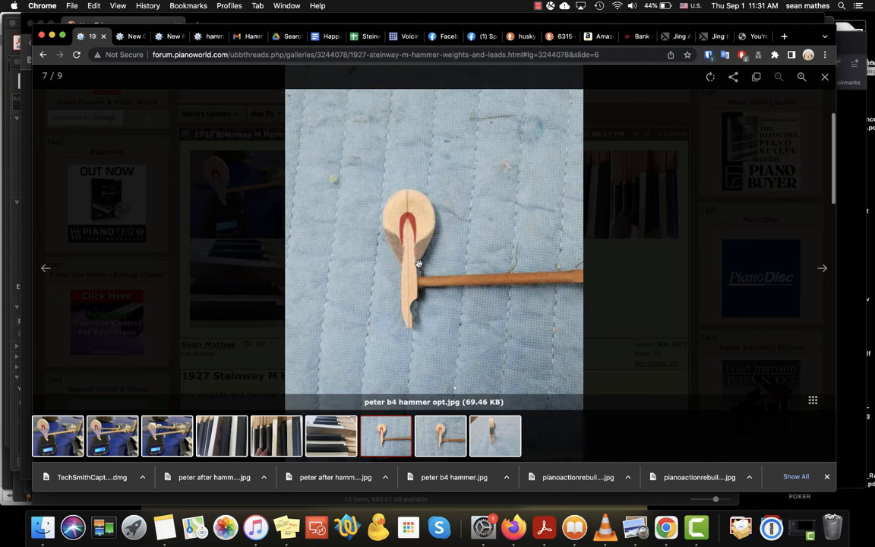
mouse_move(459, 202)
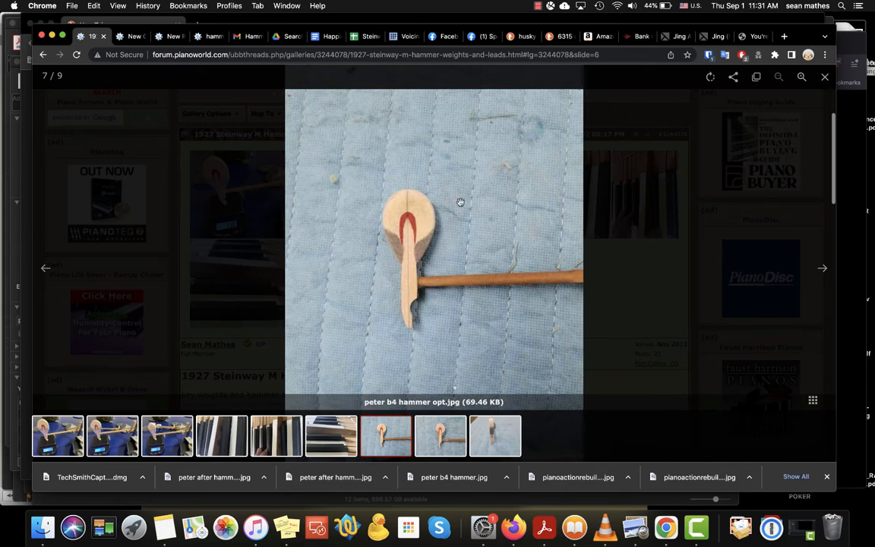
- Copy the hammer image address from its context menu for use in [img] tags
right_click(459, 204)
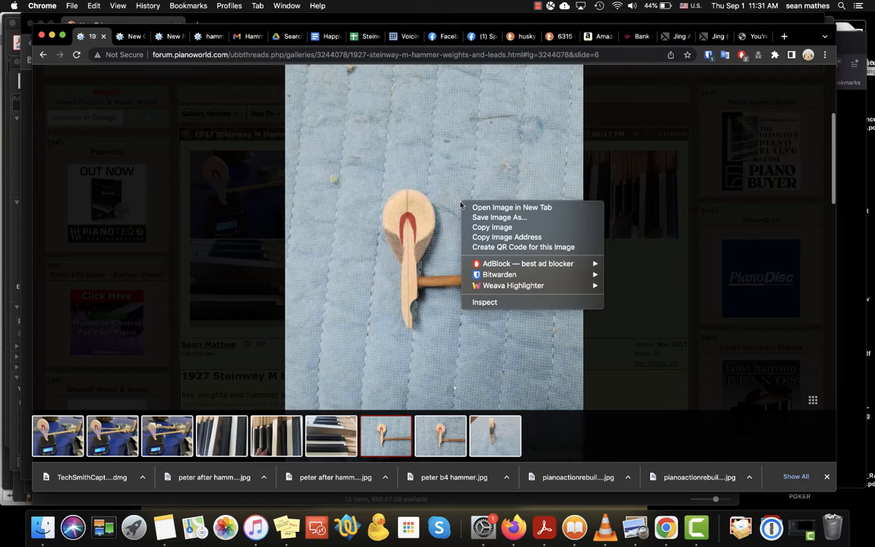
mouse_move(496, 216)
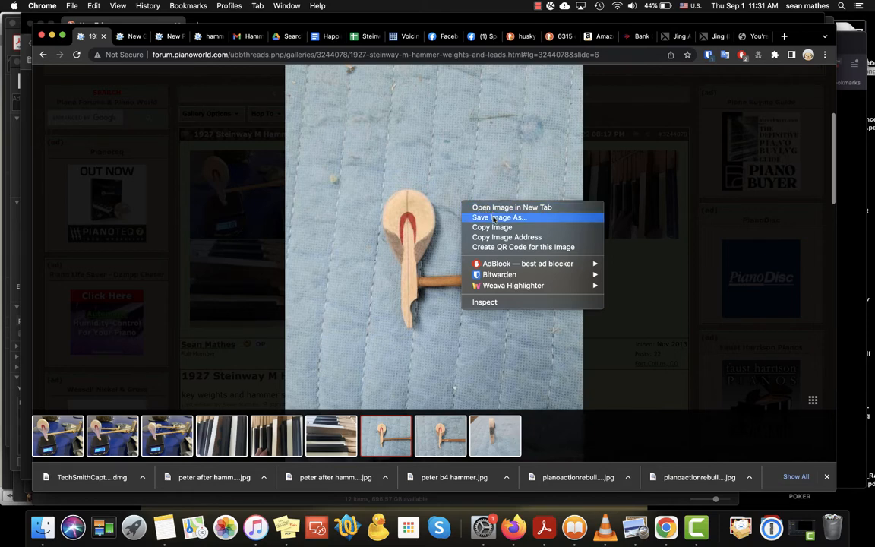
mouse_move(508, 237)
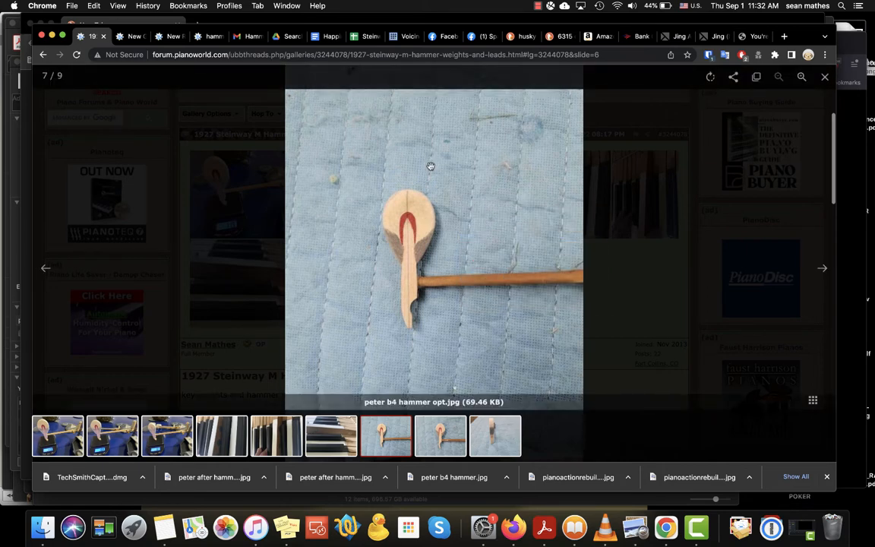
right_click(432, 166)
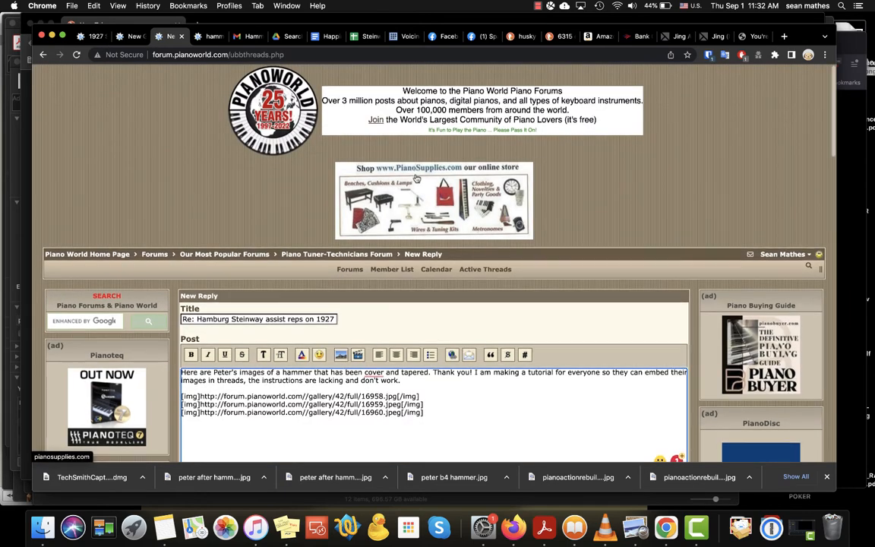
scroll("down", 3)
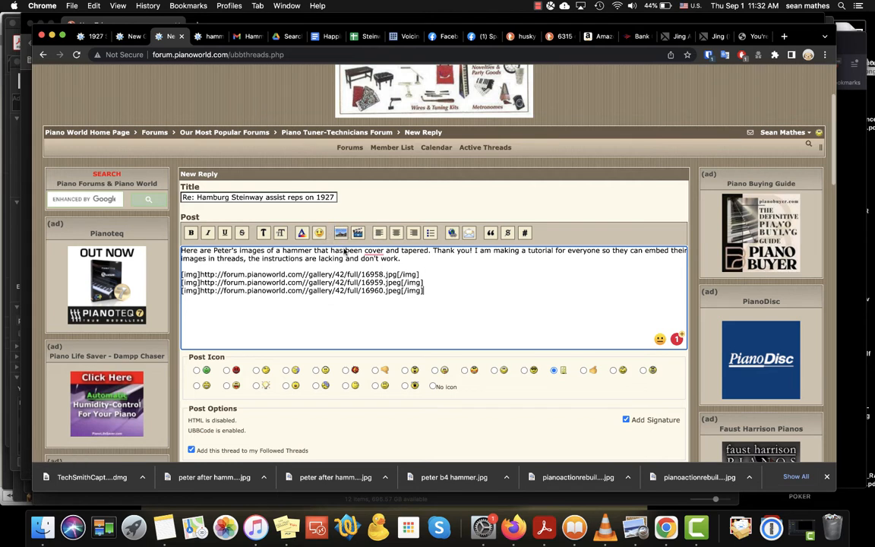
mouse_move(341, 233)
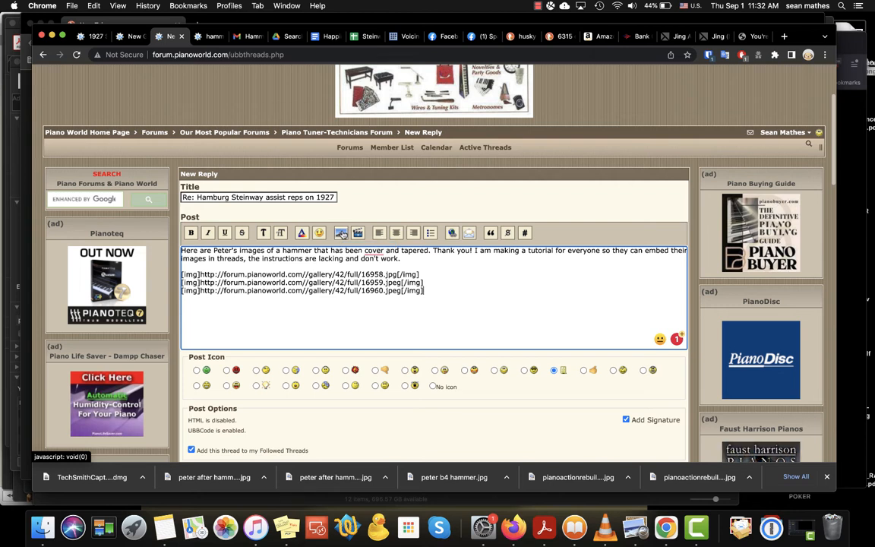
left_click(340, 233)
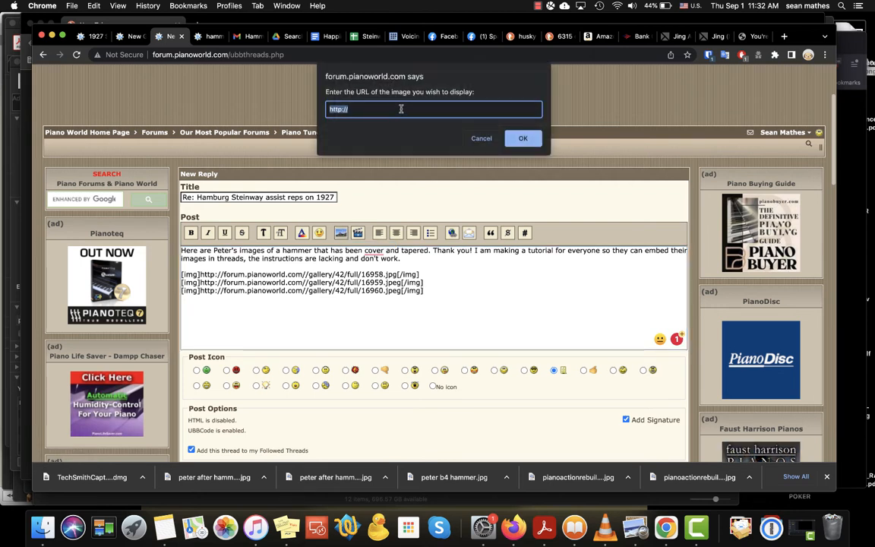
- Submit the gallery address 16958.jpg as an embedded image in the reply
type("http://forum.pianoworld.com/gallery/42/full/16958.jpg")
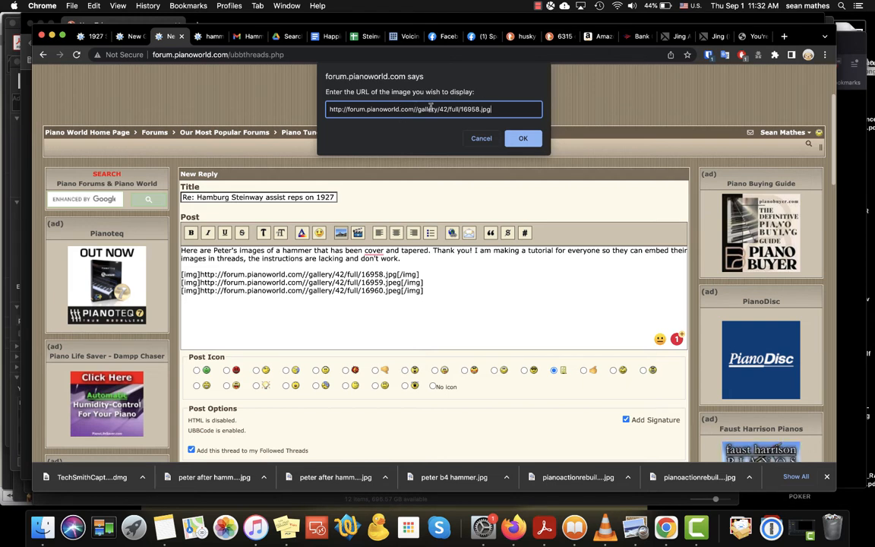
mouse_move(523, 138)
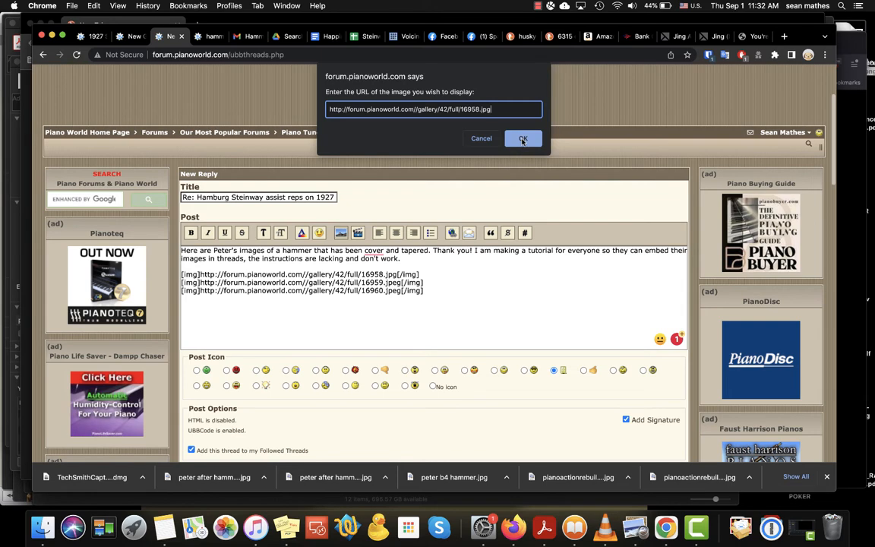
left_click(523, 138)
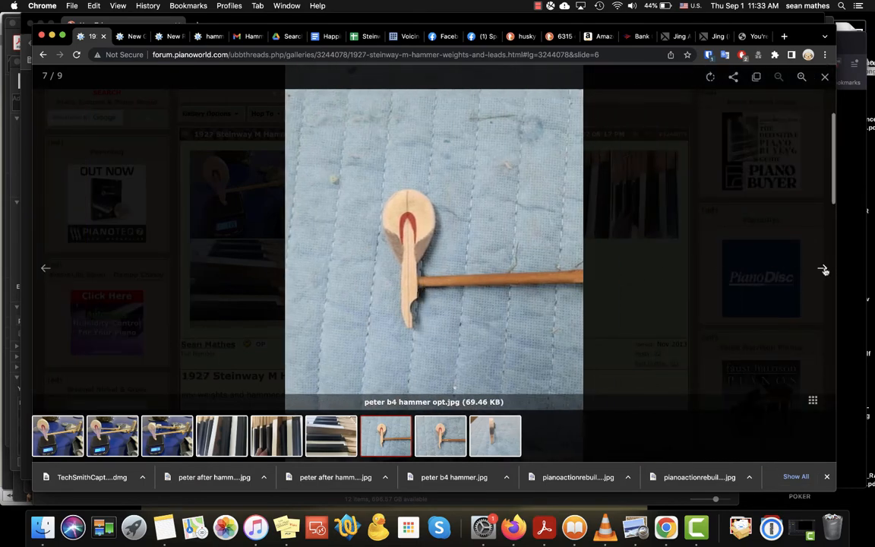
- Advance the gallery viewer to 'peter after hammers2.jpeg', image 8 of 9
left_click(824, 270)
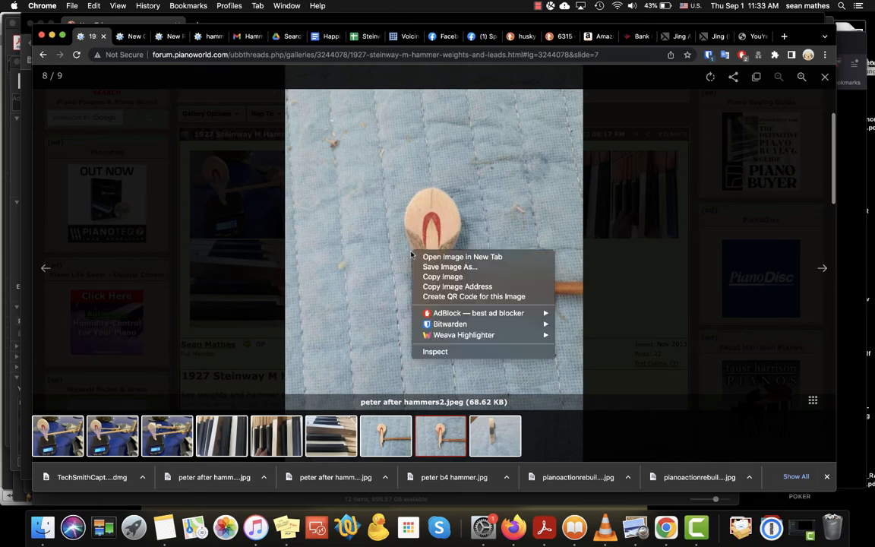
mouse_move(480, 286)
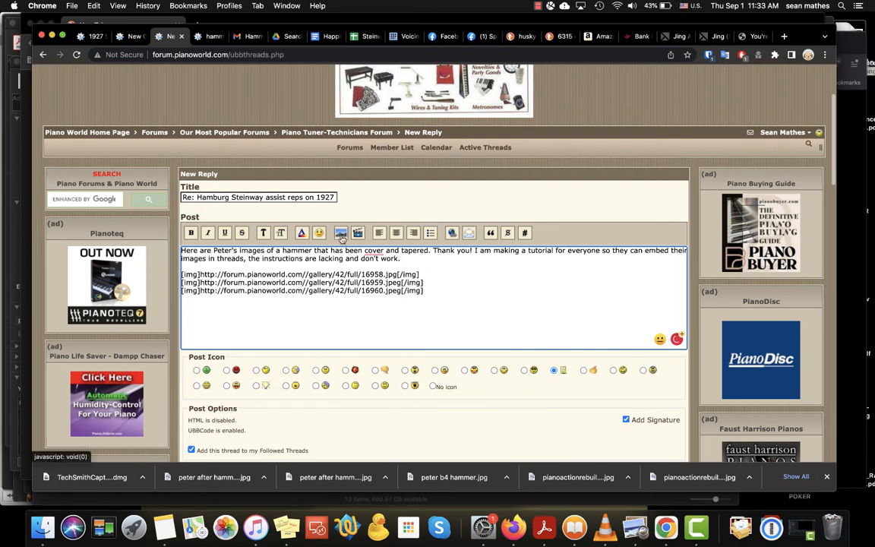
mouse_move(340, 232)
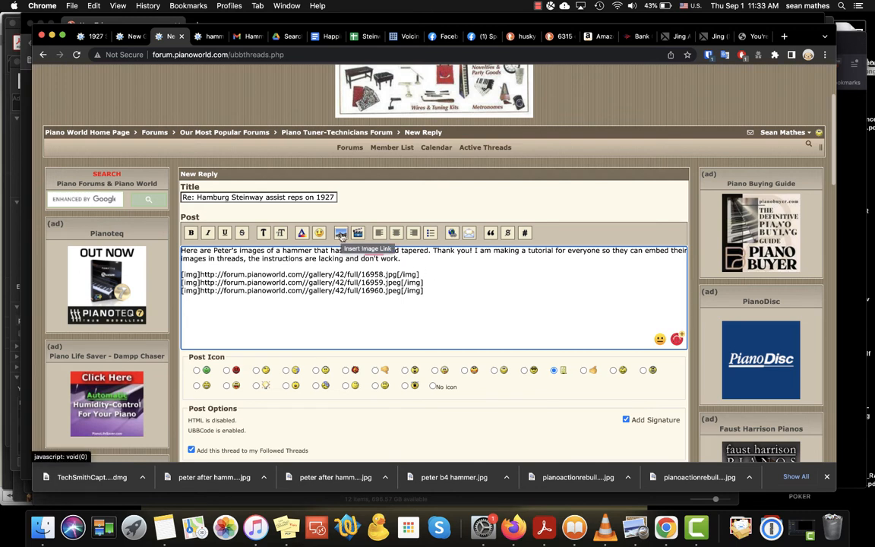
- Embed the gallery address 16959.jpeg as an image in the reply draft
left_click(340, 233)
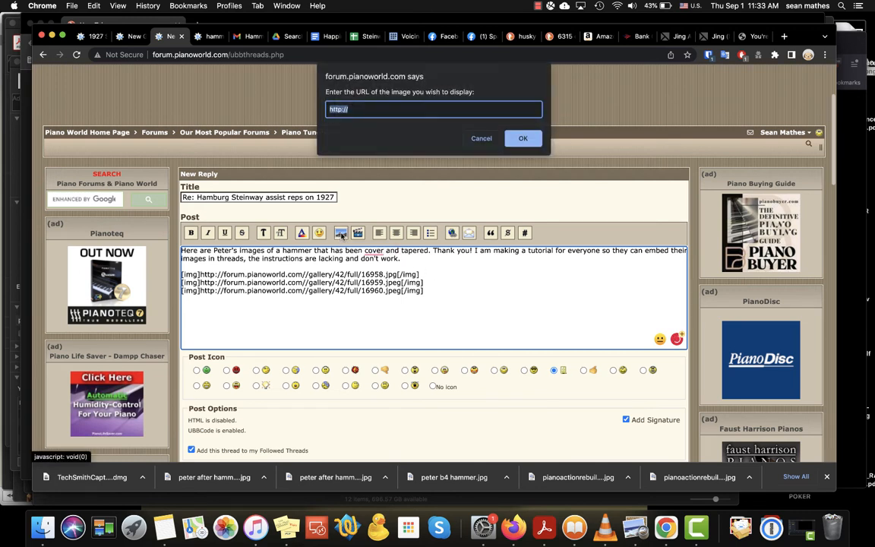
type("http://forum.pianoworld.com/gallery/42/full/16959.jpeg")
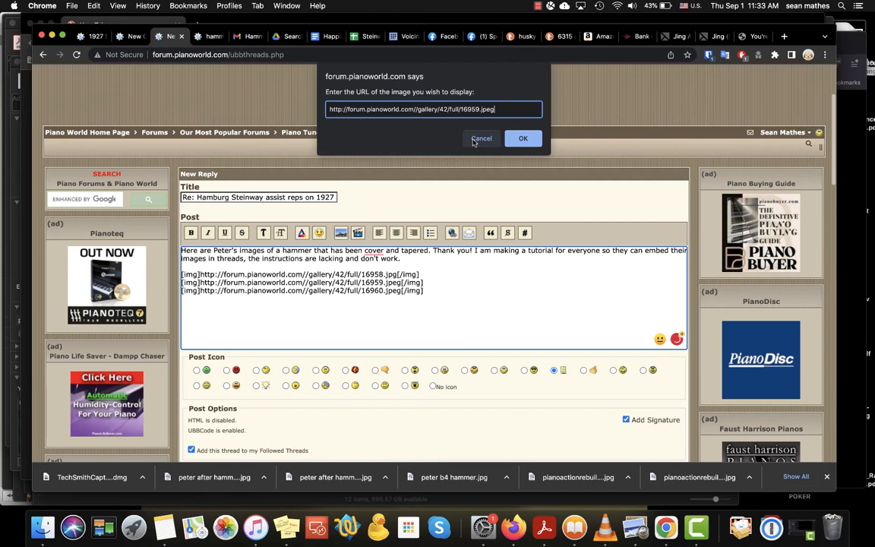
mouse_move(483, 138)
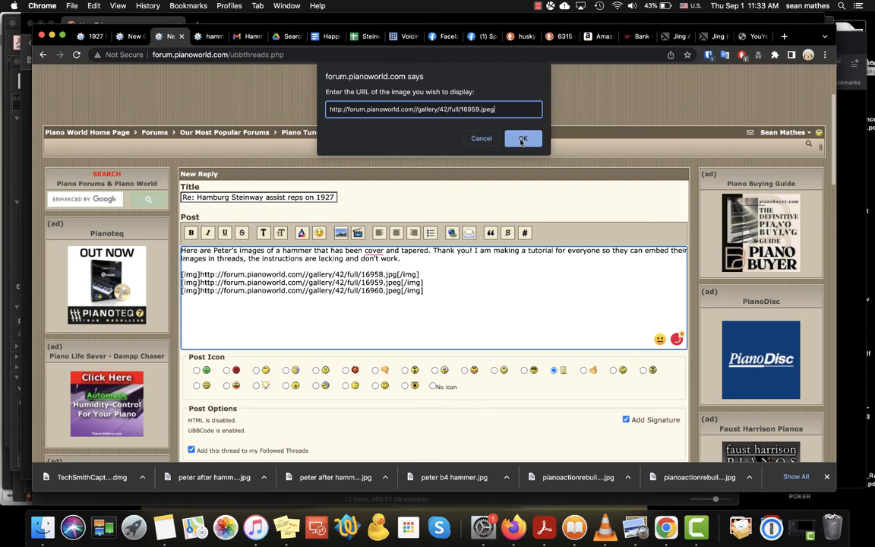
left_click(523, 138)
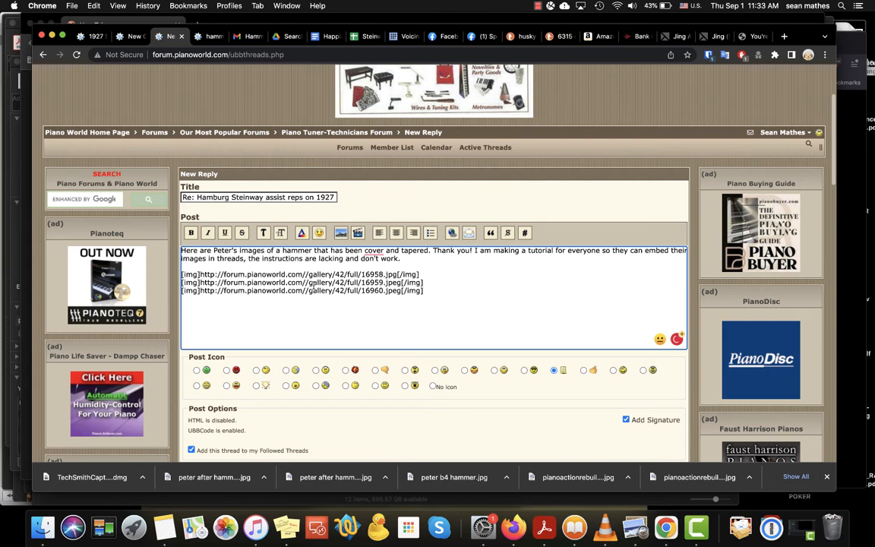
scroll("down", 3)
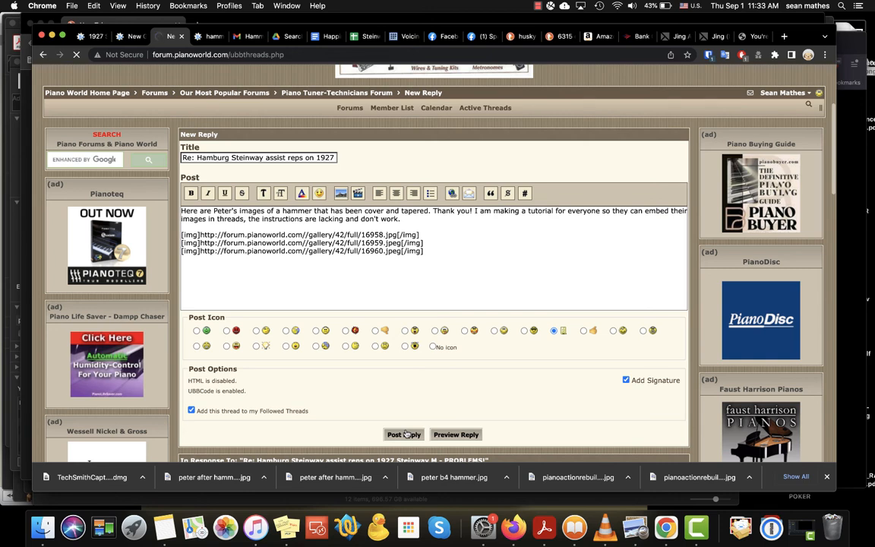
- Post the reply and review the embedded hammer photos in the Hamburg Steinway thread
left_click(401, 435)
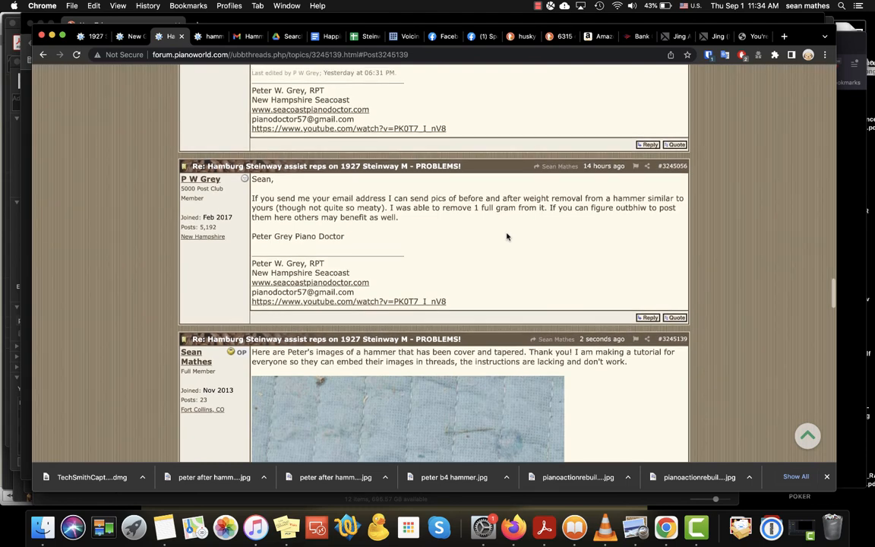
scroll("down", 3)
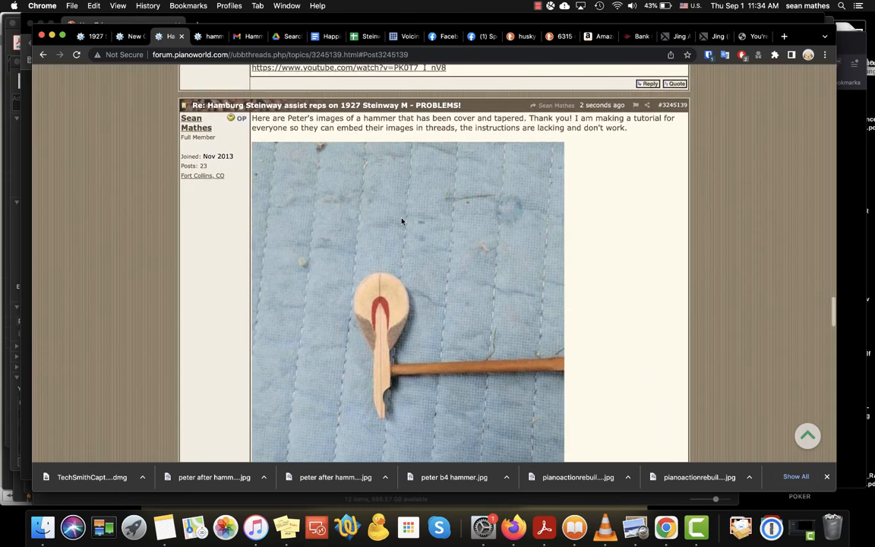
scroll("down", 3)
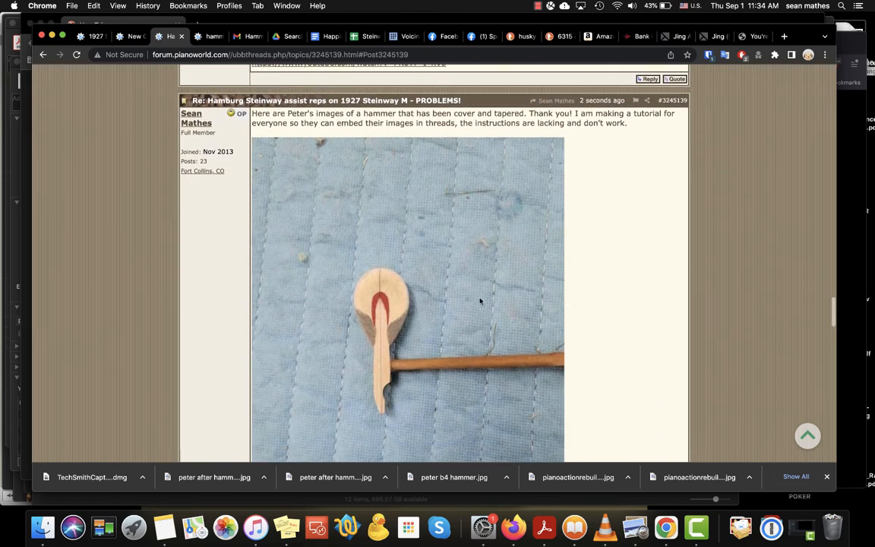
scroll("down", 3)
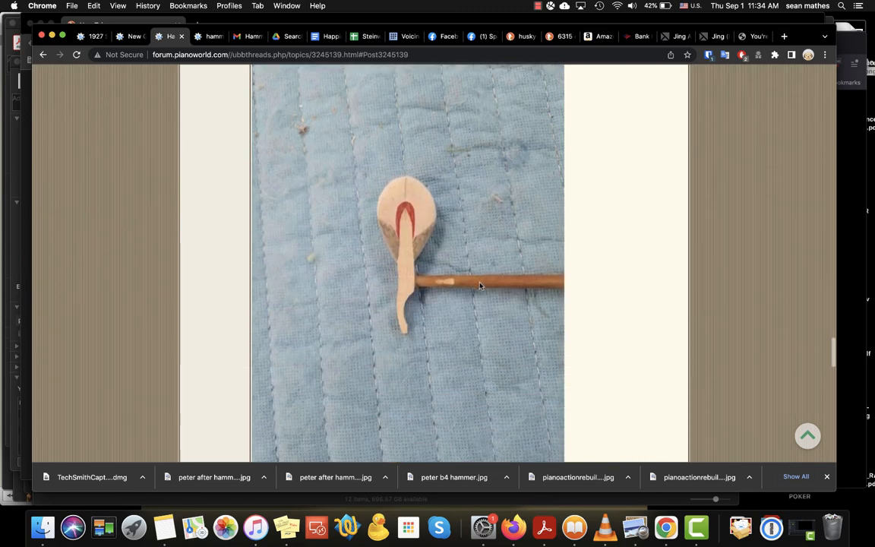
scroll("down", 3)
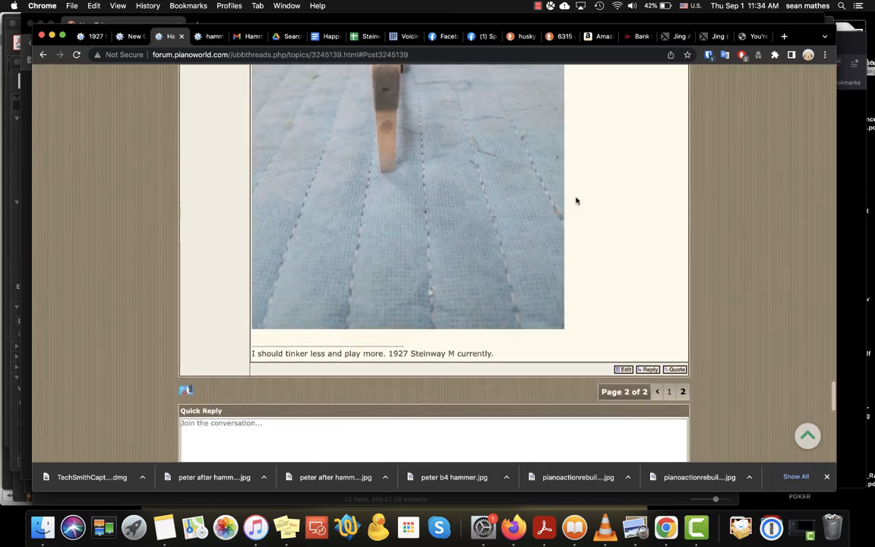
left_click(535, 6)
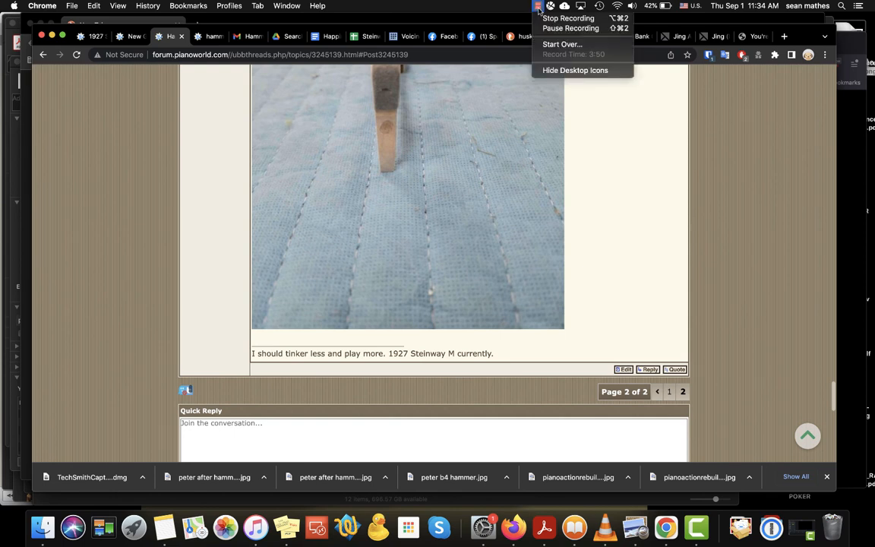